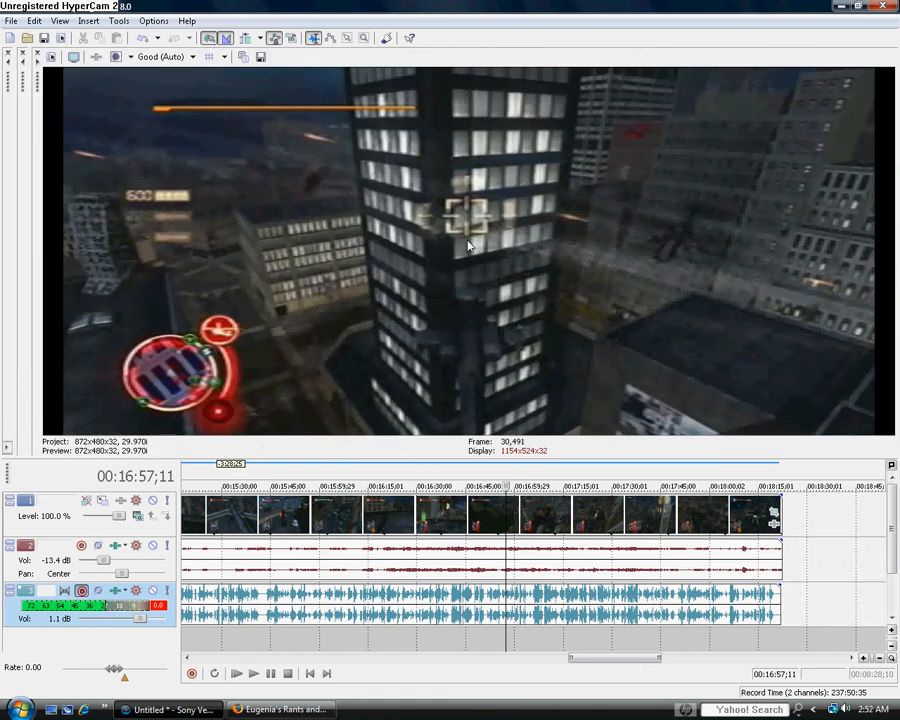
mouse_move(775, 518)
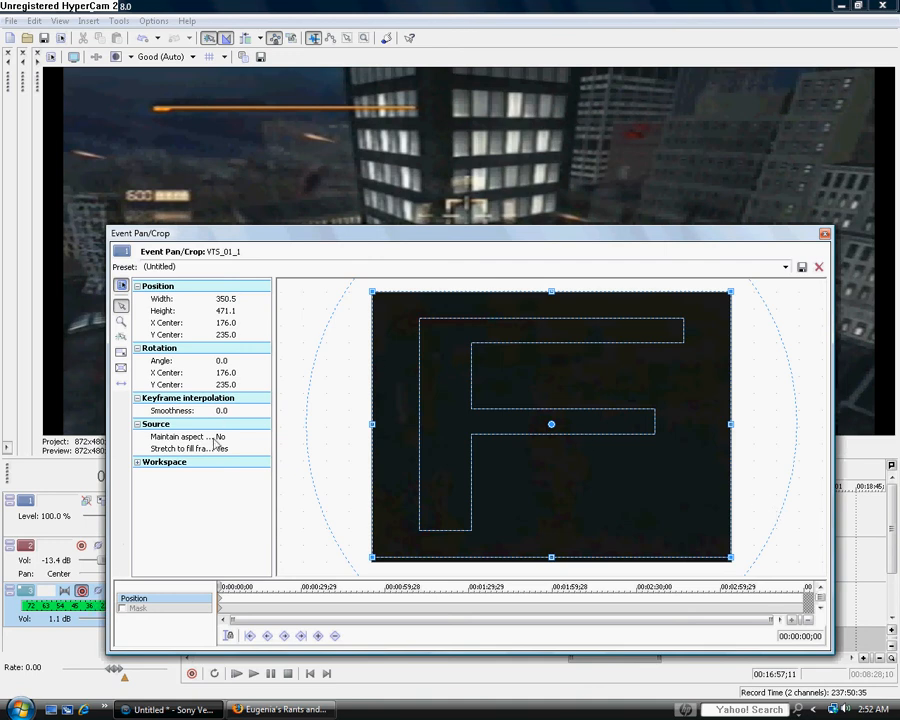
- Set Maintain aspect ratio to Yes and drag the crop frame height to 469.9
click(263, 437)
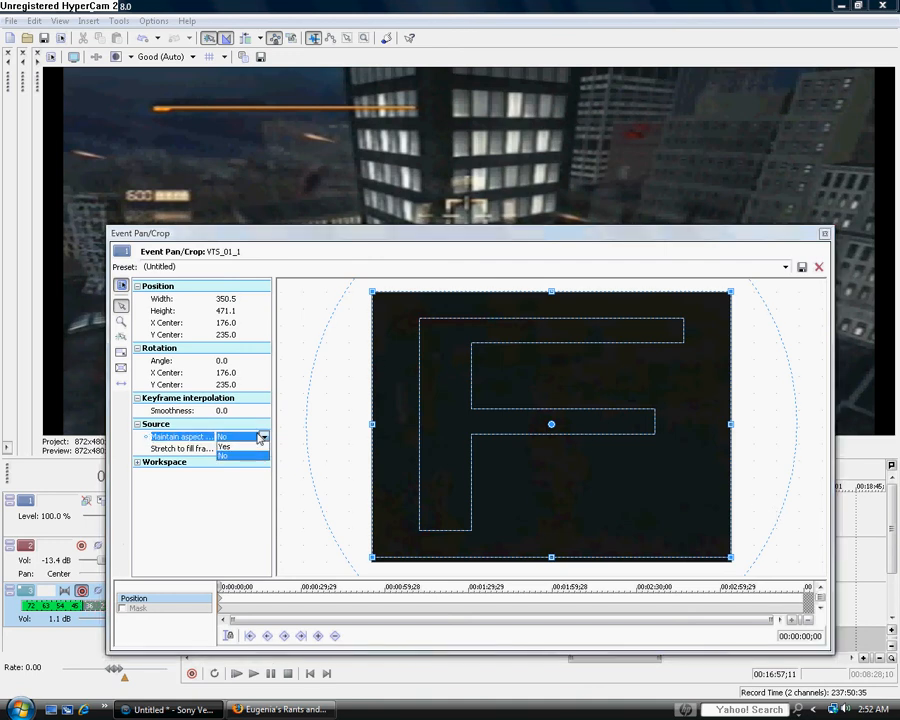
click(224, 446)
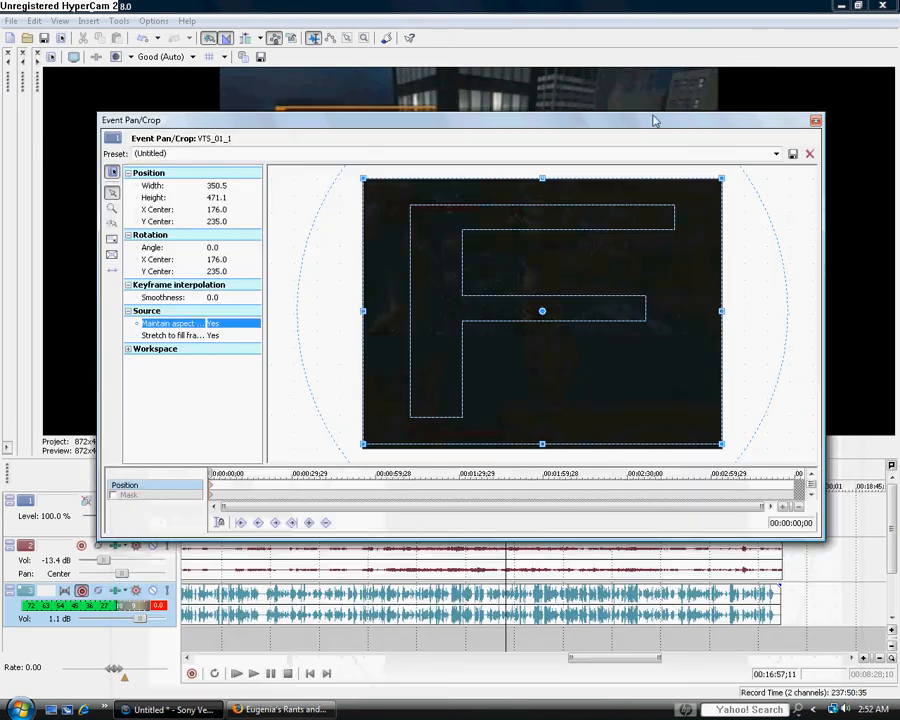
mouse_move(613, 333)
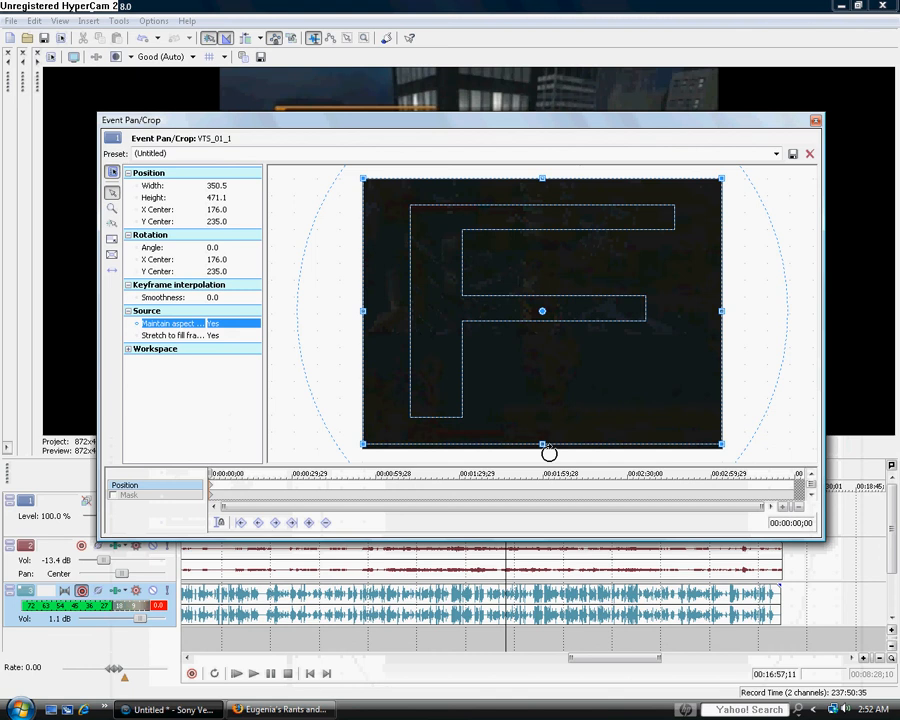
mouse_move(490, 183)
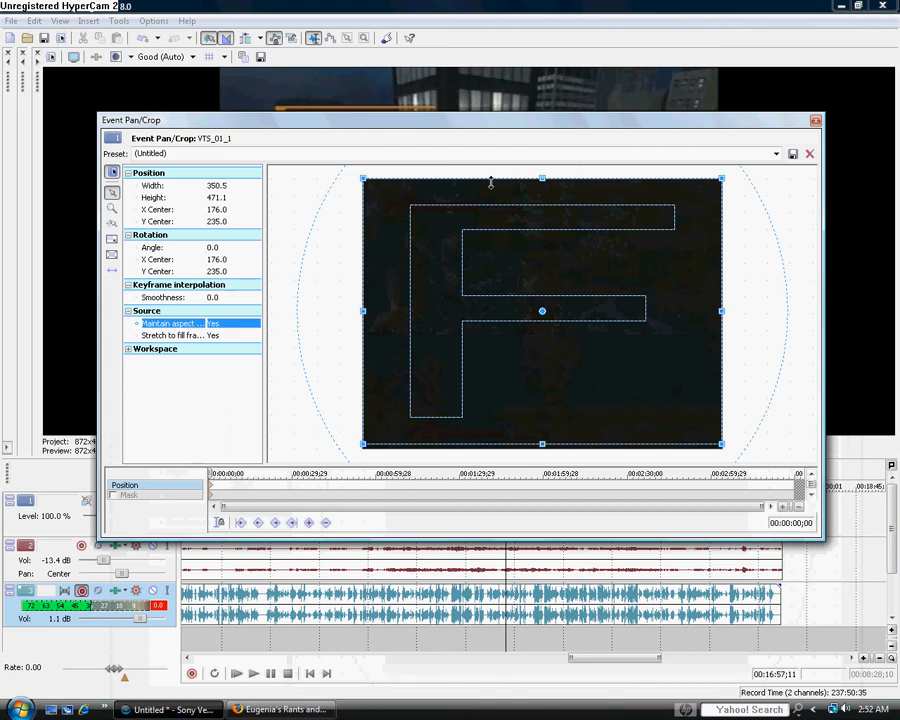
mouse_move(420, 402)
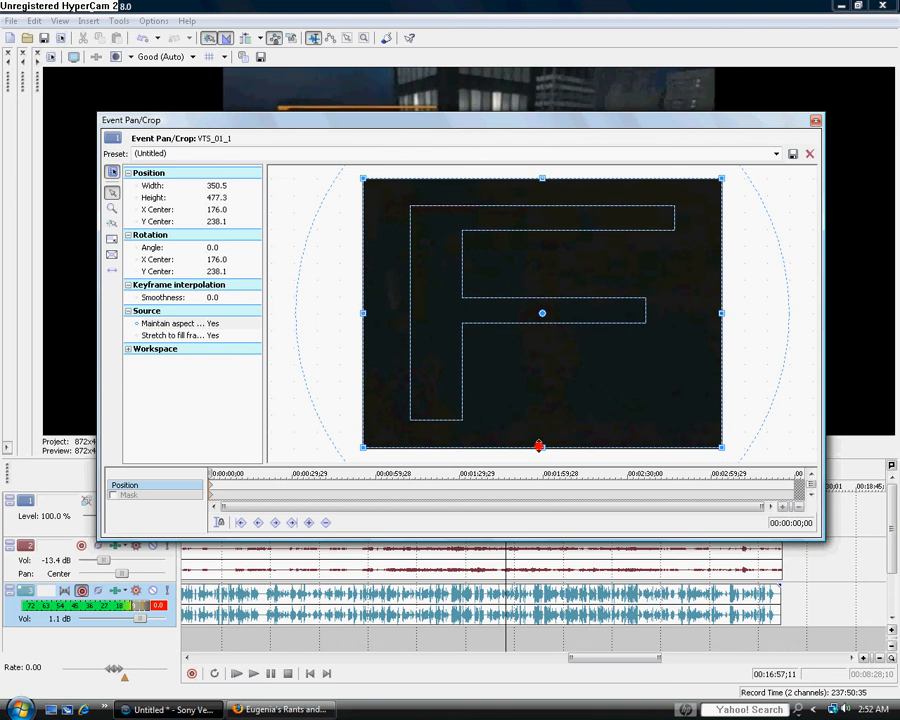
drag(539, 446, 540, 442)
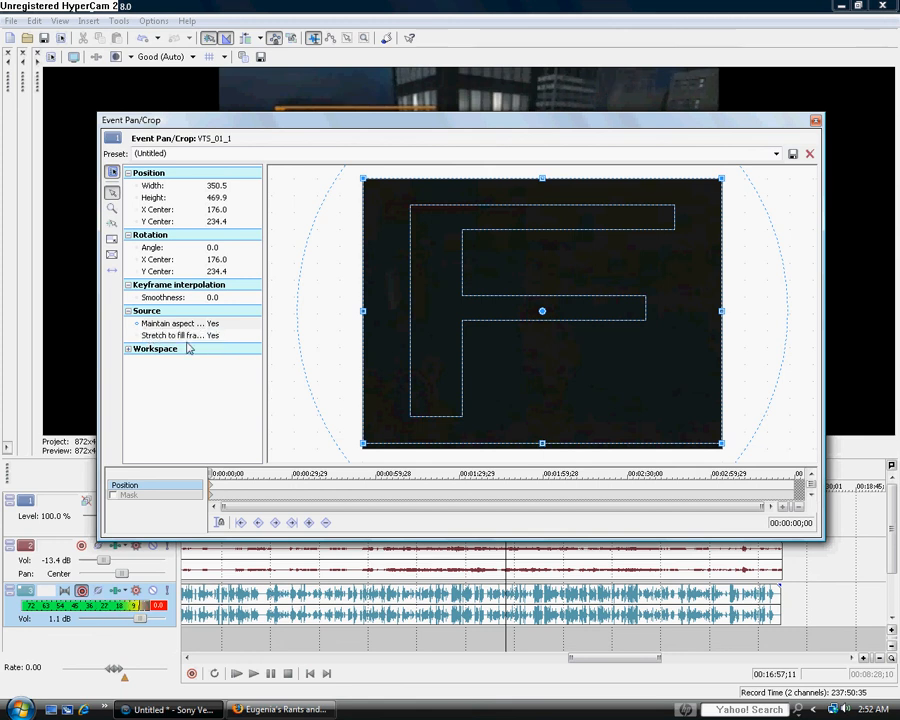
- Set Maintain aspect ratio to No in the Pan/Crop properties
click(180, 335)
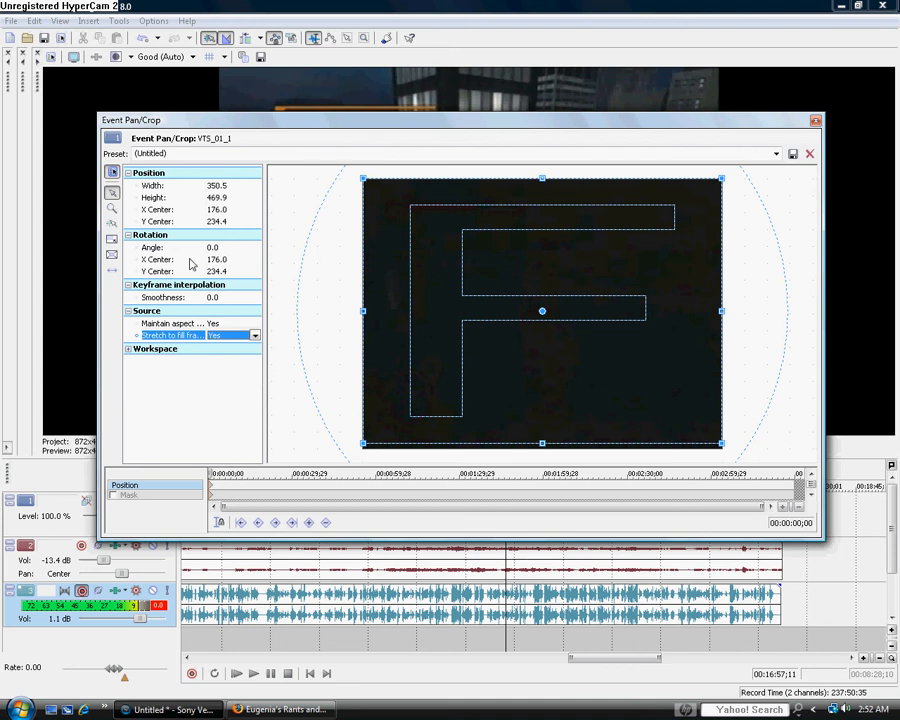
mouse_move(23, 264)
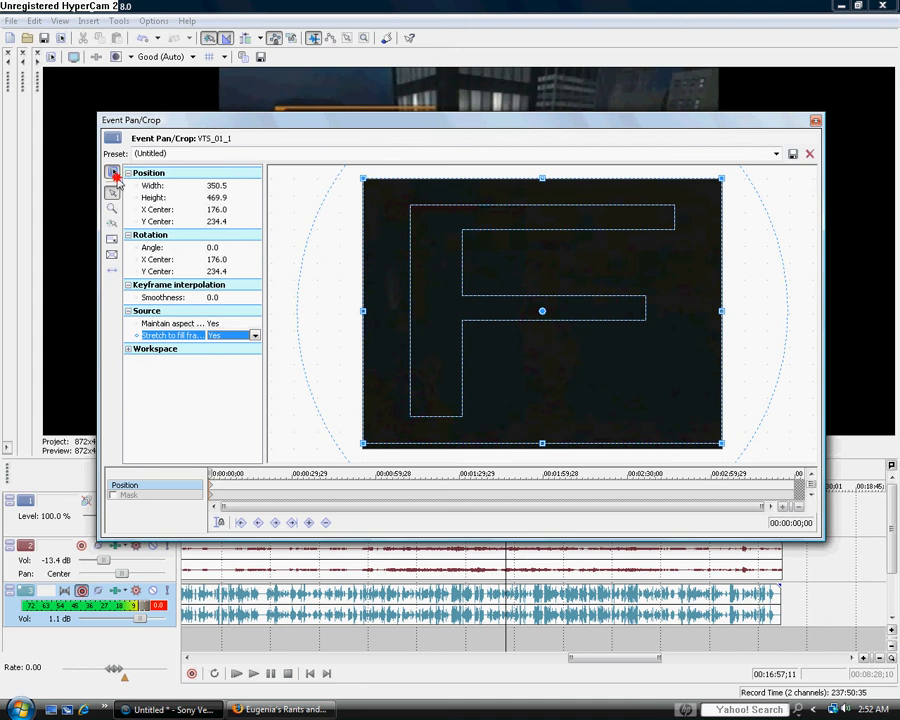
click(112, 172)
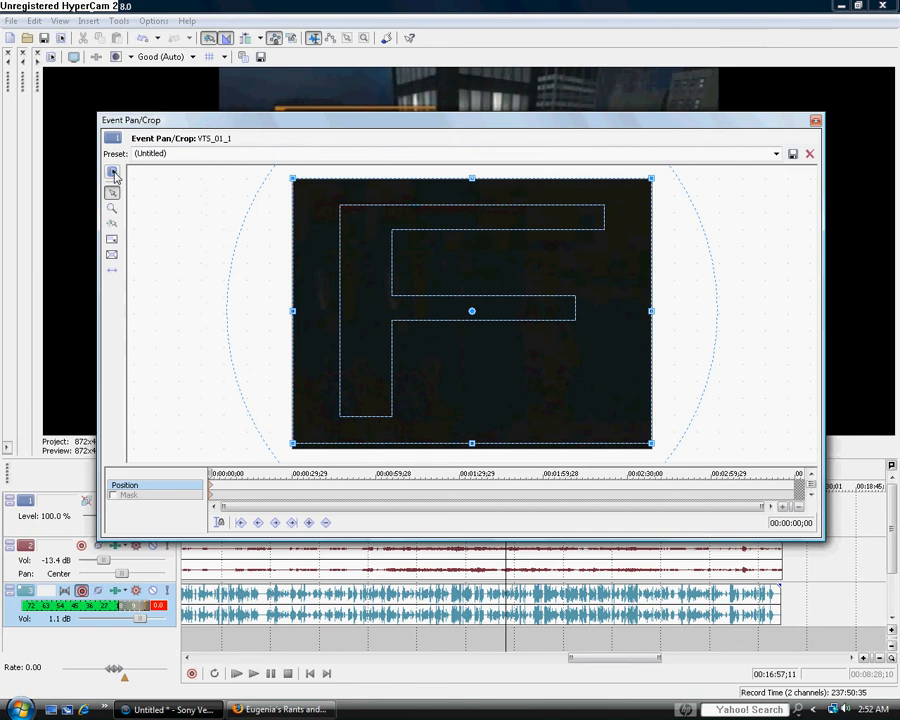
click(112, 191)
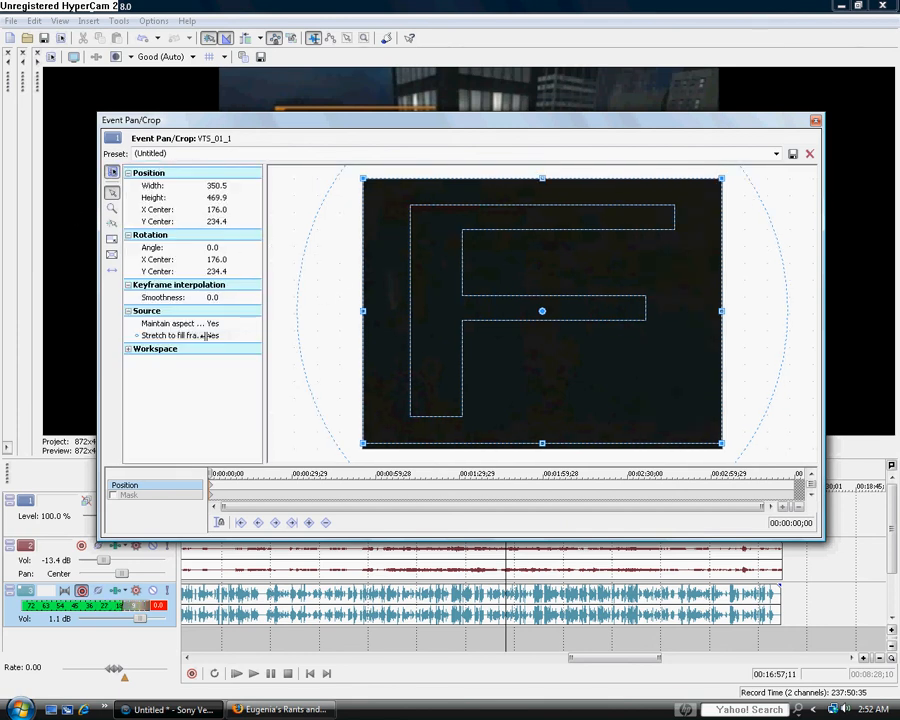
click(190, 323)
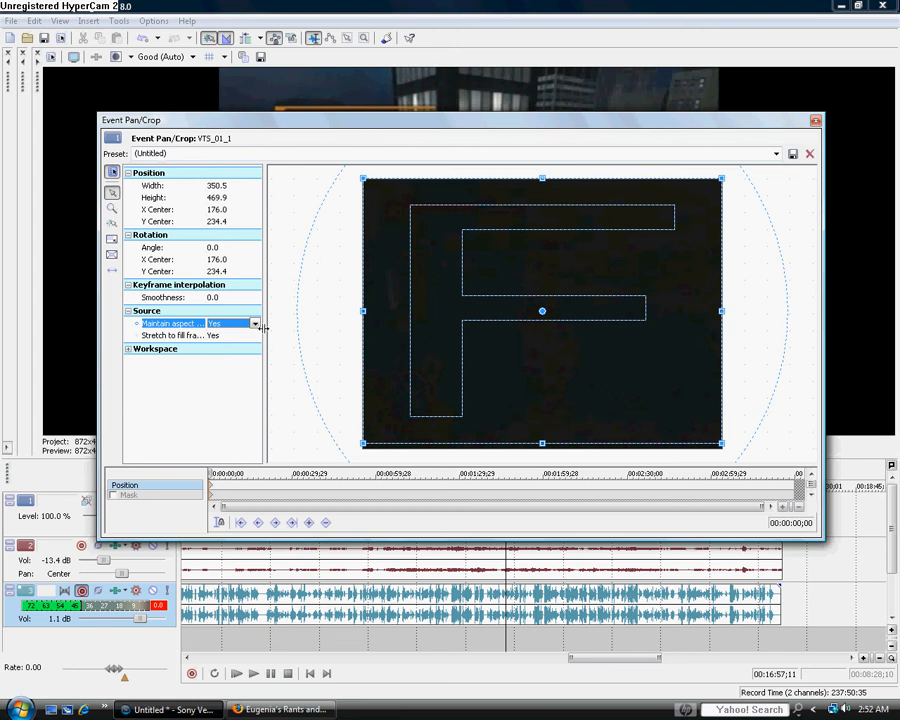
click(254, 323)
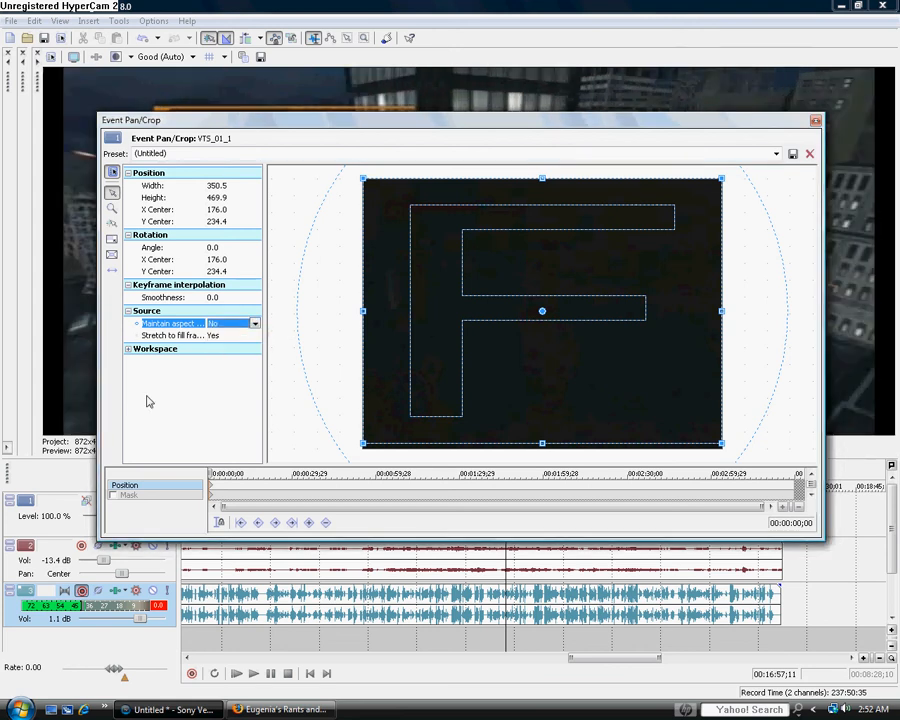
- Keep Stretch to fill frame at Yes and close the Event Pan/Crop window
click(254, 335)
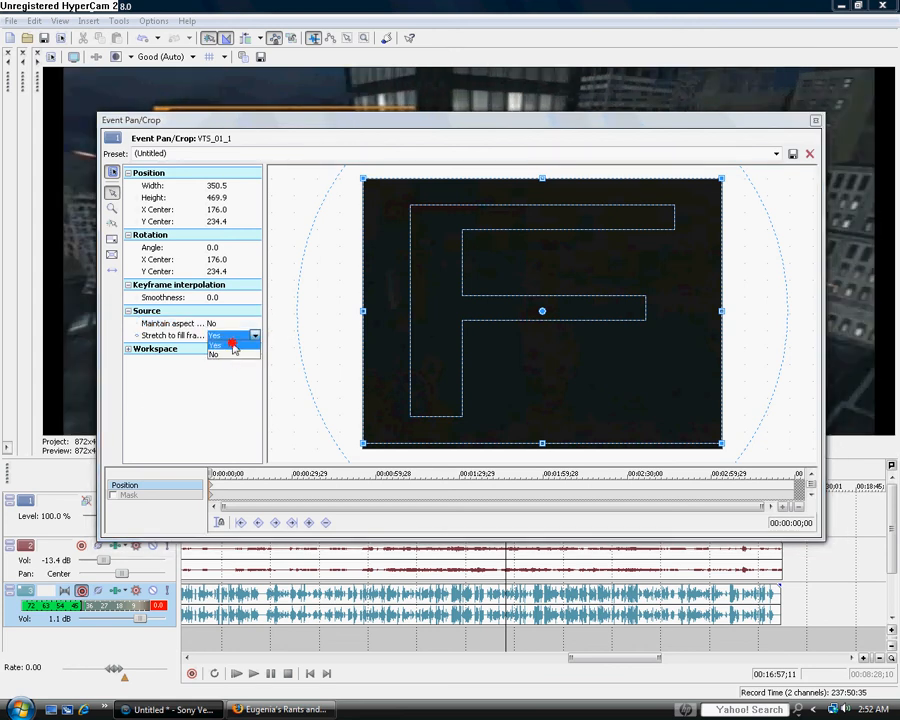
click(215, 345)
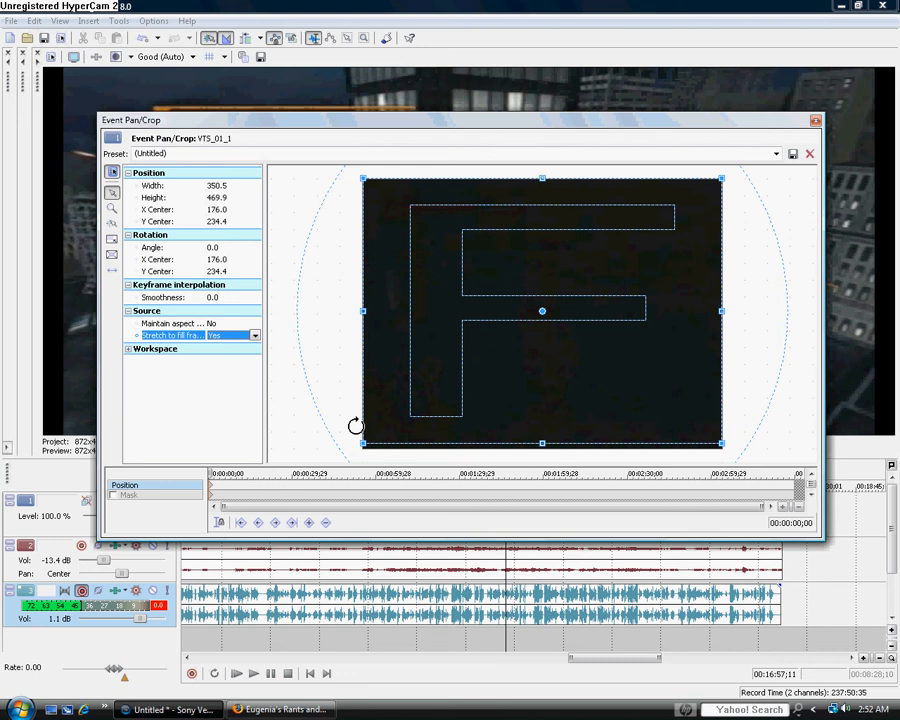
mouse_move(117, 475)
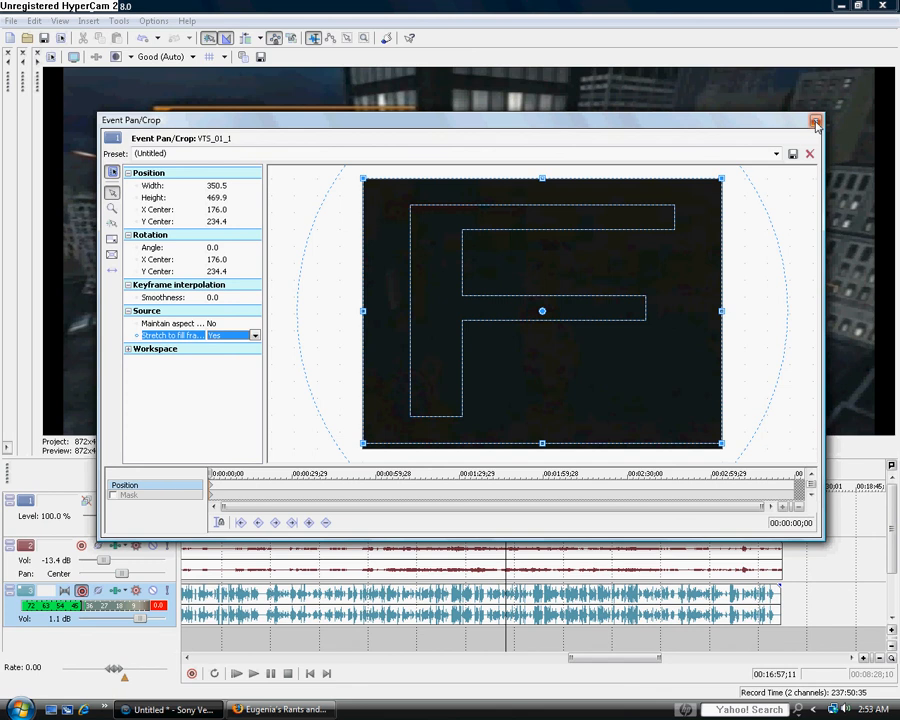
click(815, 121)
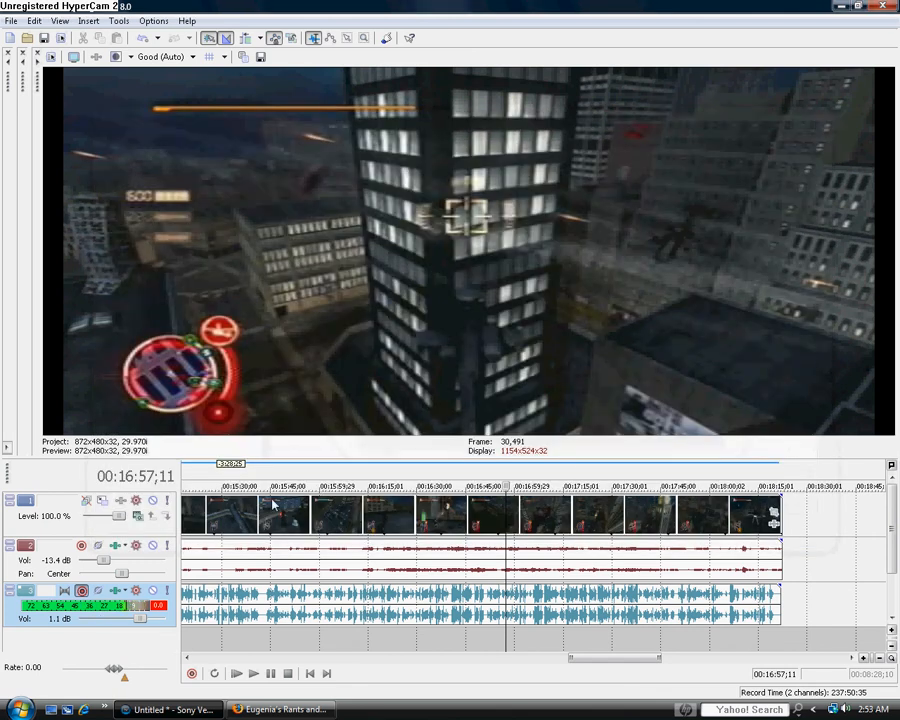
mouse_move(605, 698)
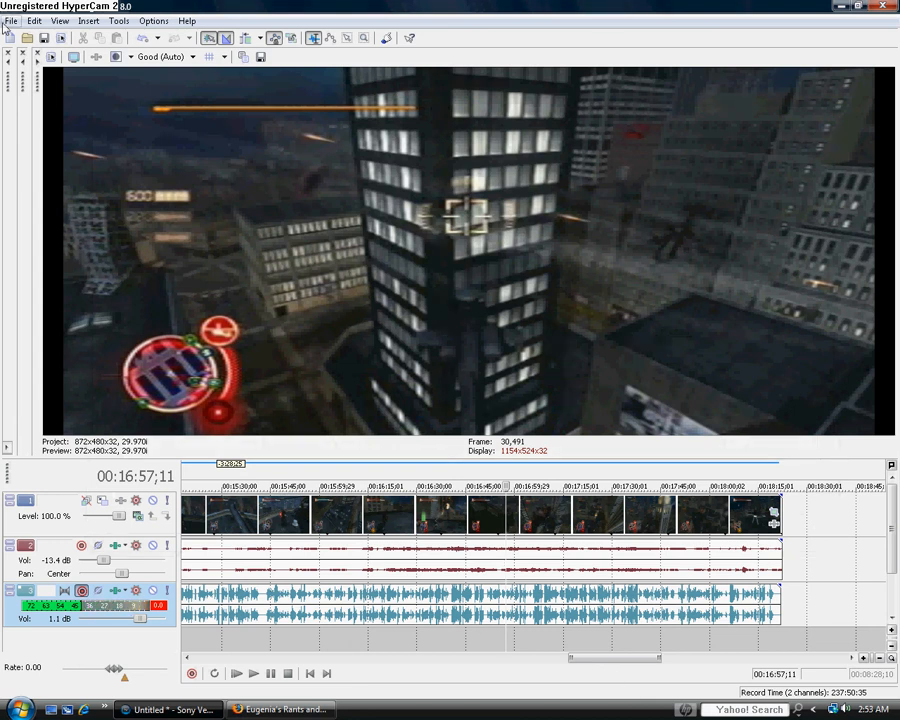
- Open File > Properties to show the 872x480, 29.970 fps video settings
click(11, 20)
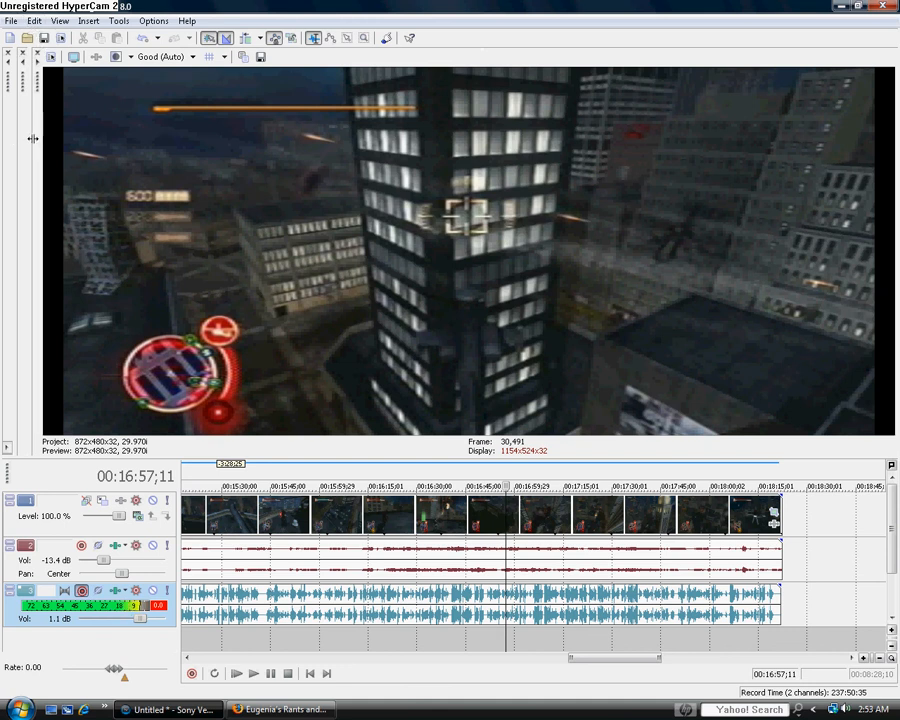
mouse_move(18, 15)
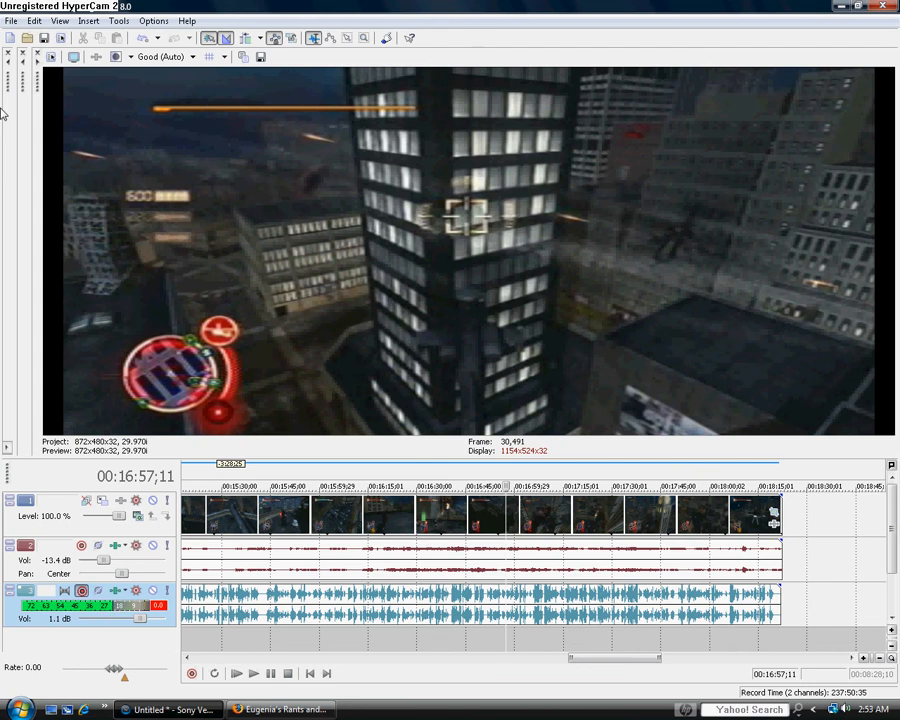
click(11, 20)
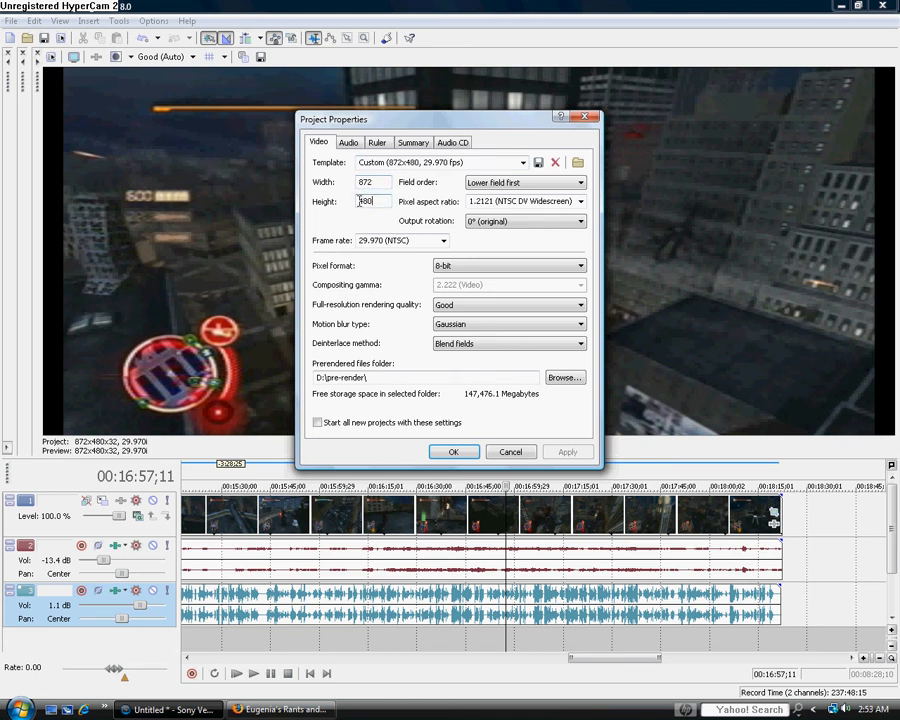
- Apply pixel aspect ratio 1.2121 (NTSC DV Widescreen) and close Project Properties with OK
text(480)
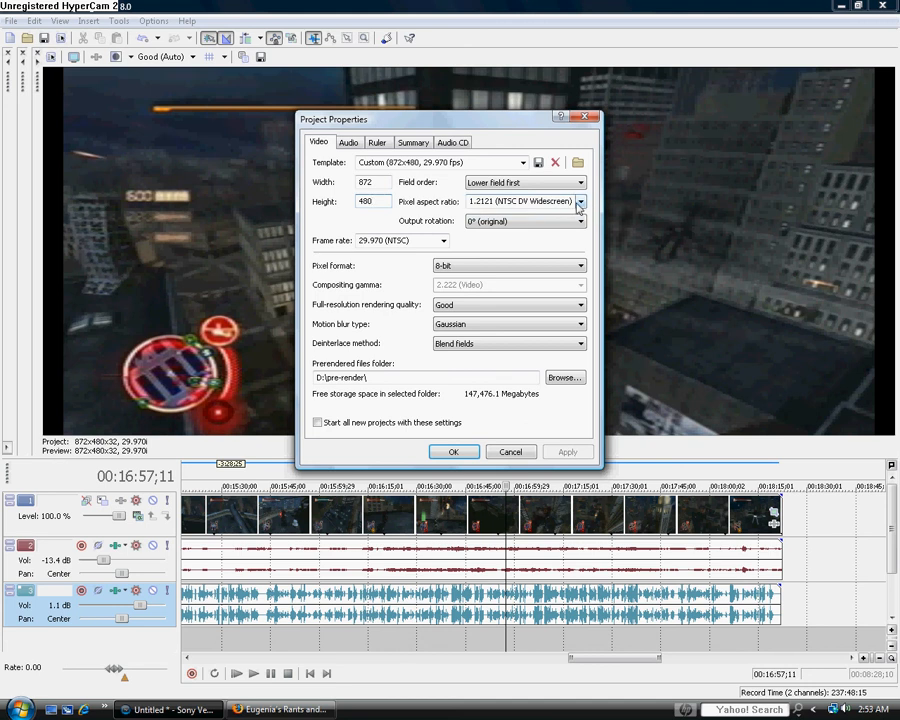
click(580, 201)
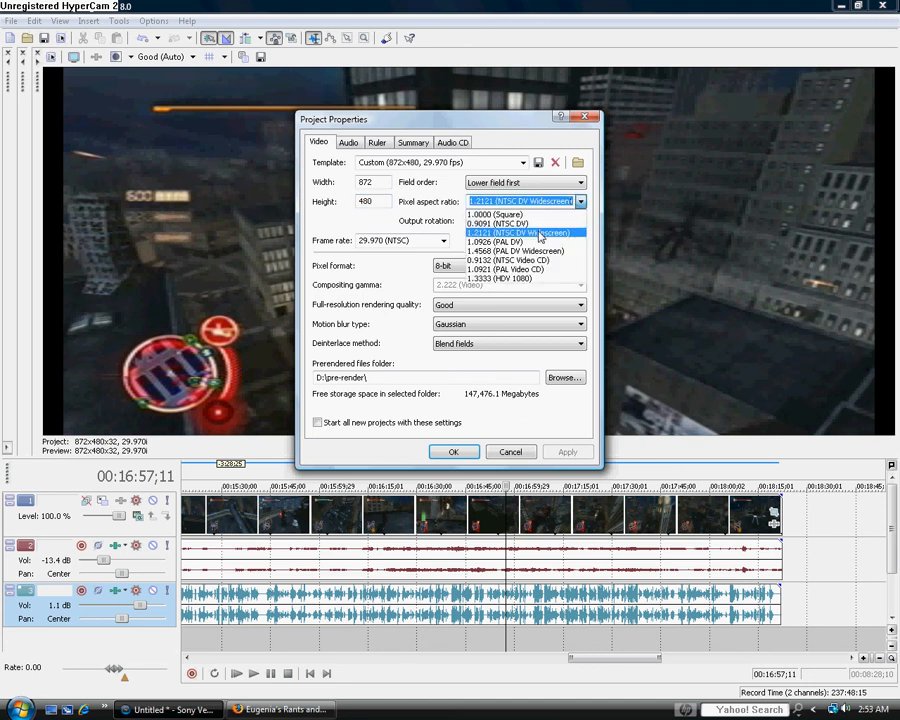
mouse_move(528, 240)
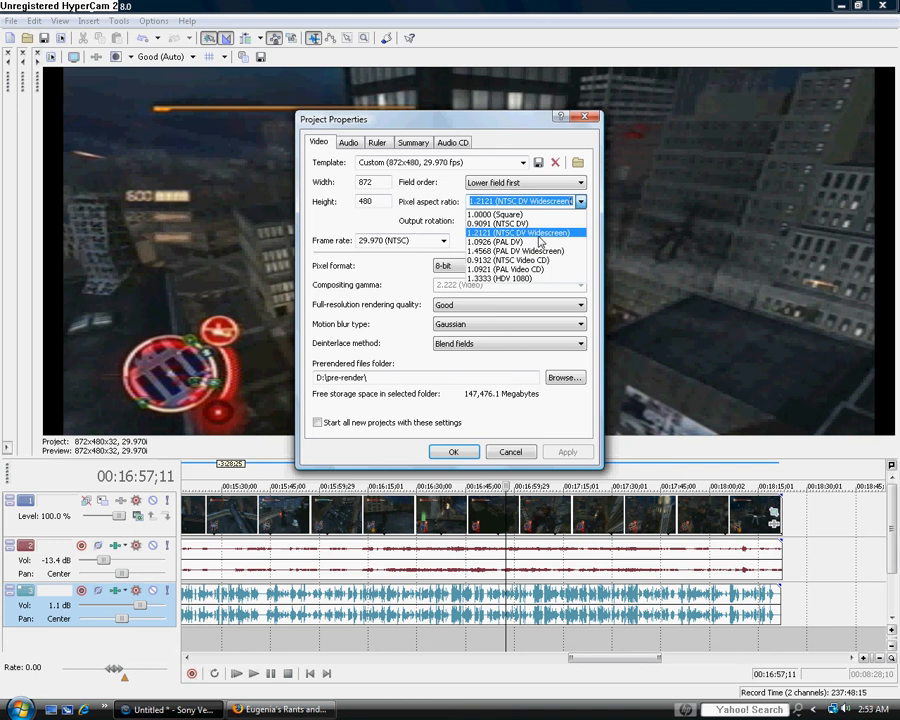
click(518, 232)
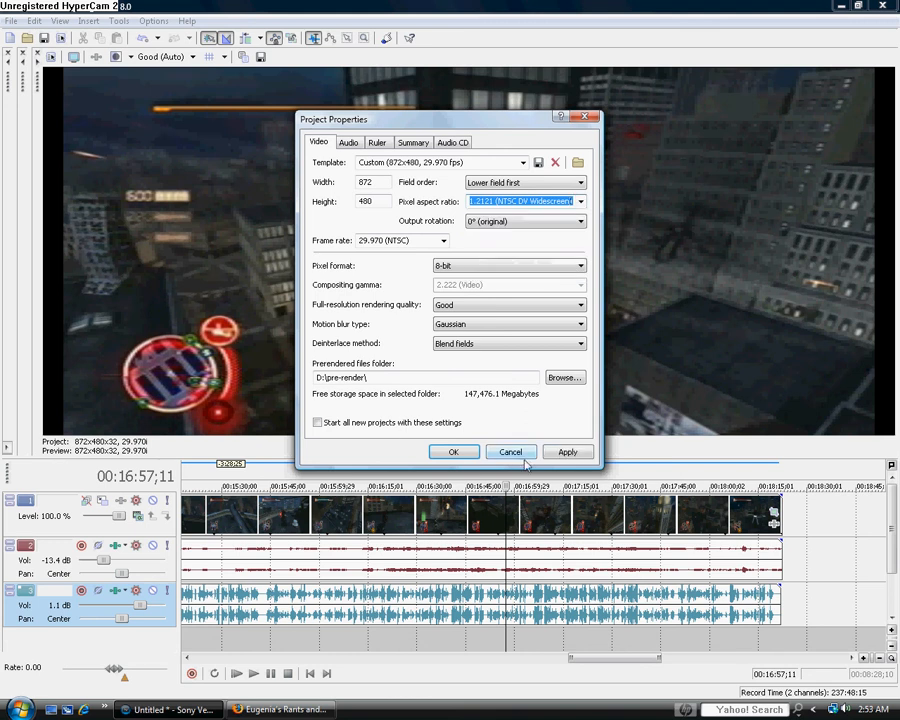
click(567, 451)
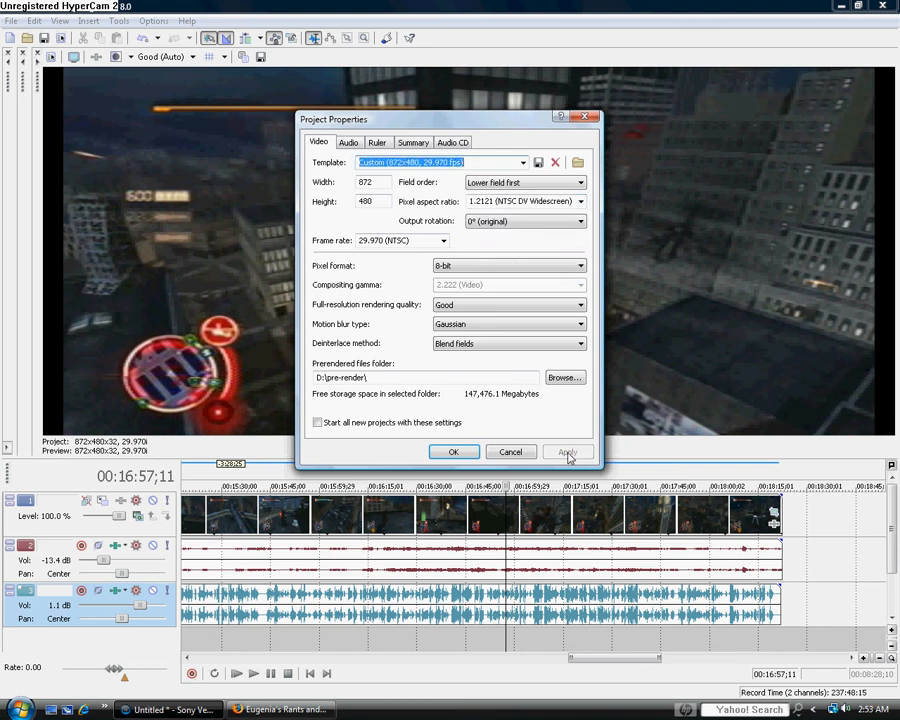
click(453, 451)
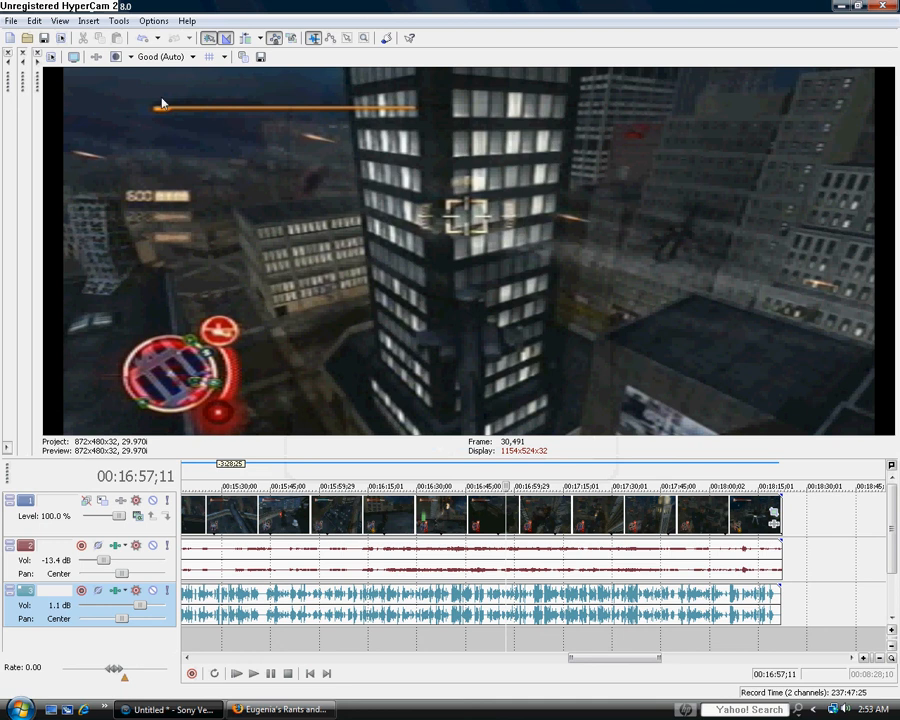
mouse_move(136, 285)
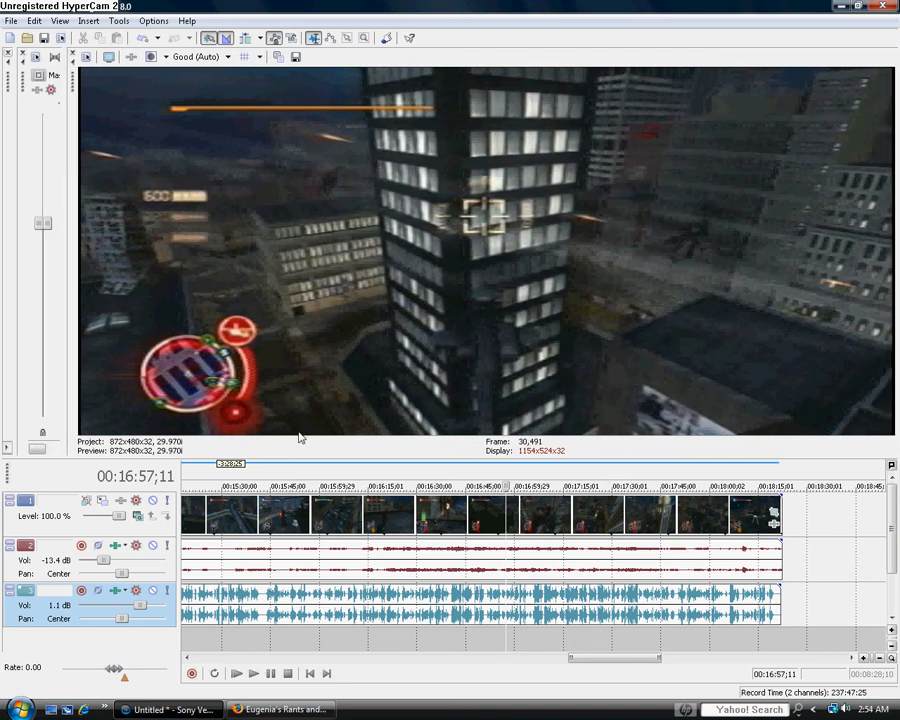
mouse_move(517, 304)
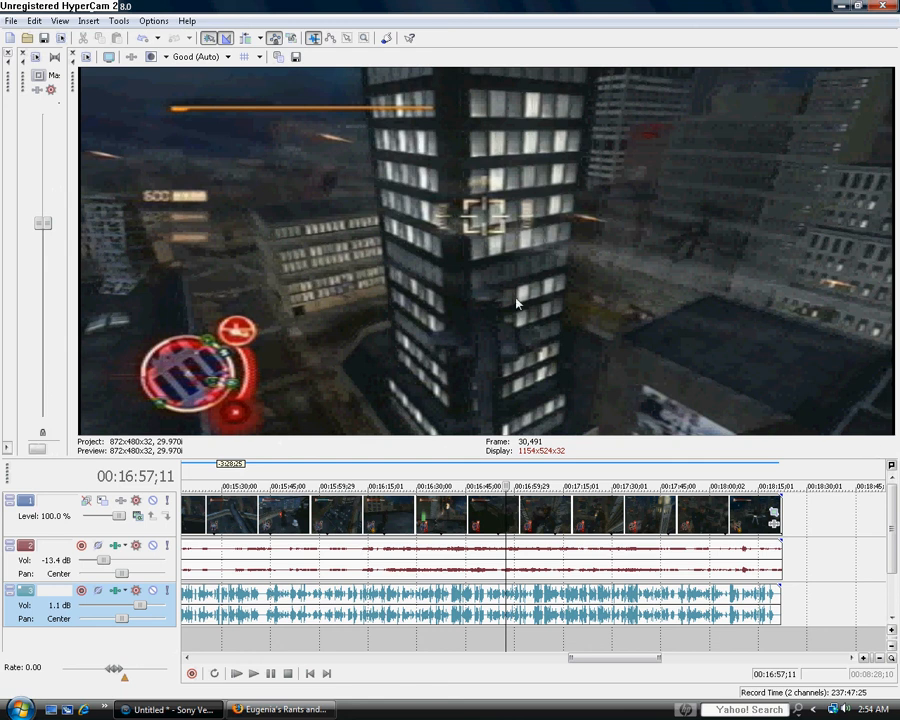
mouse_move(548, 310)
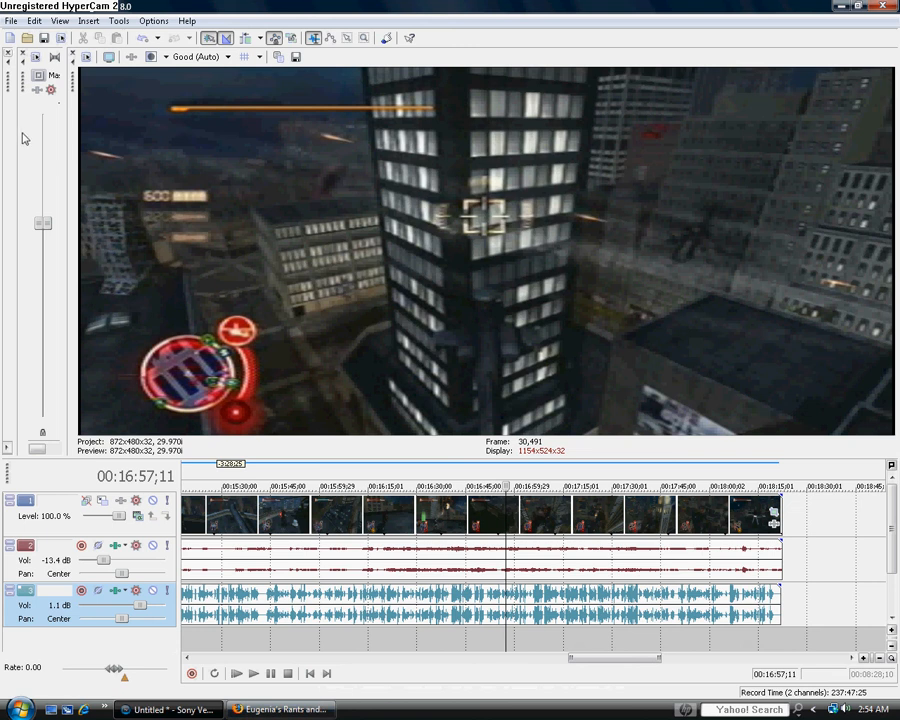
mouse_move(77, 125)
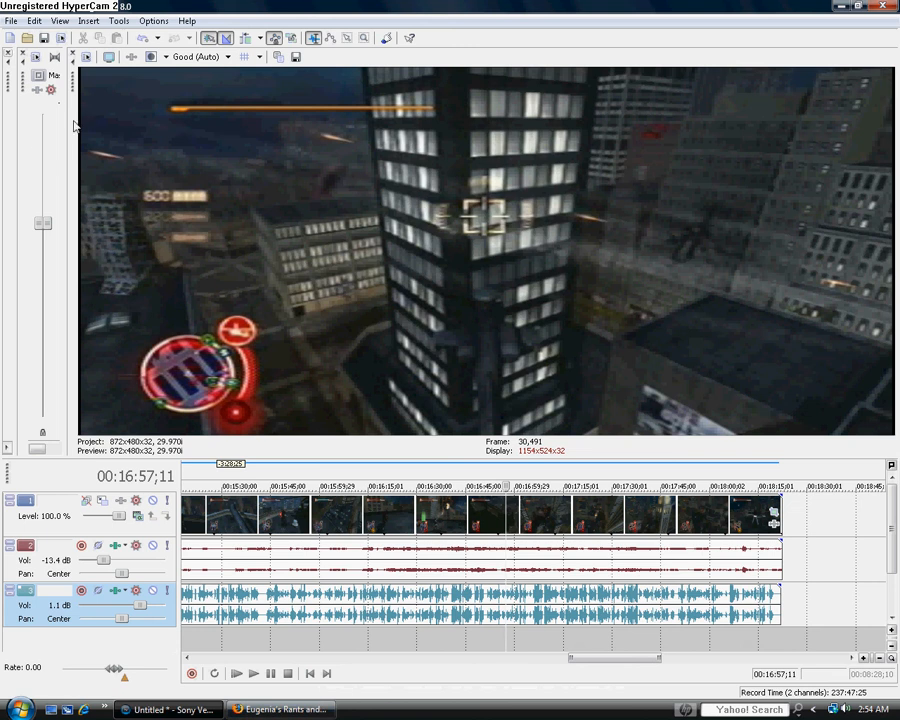
mouse_move(29, 164)
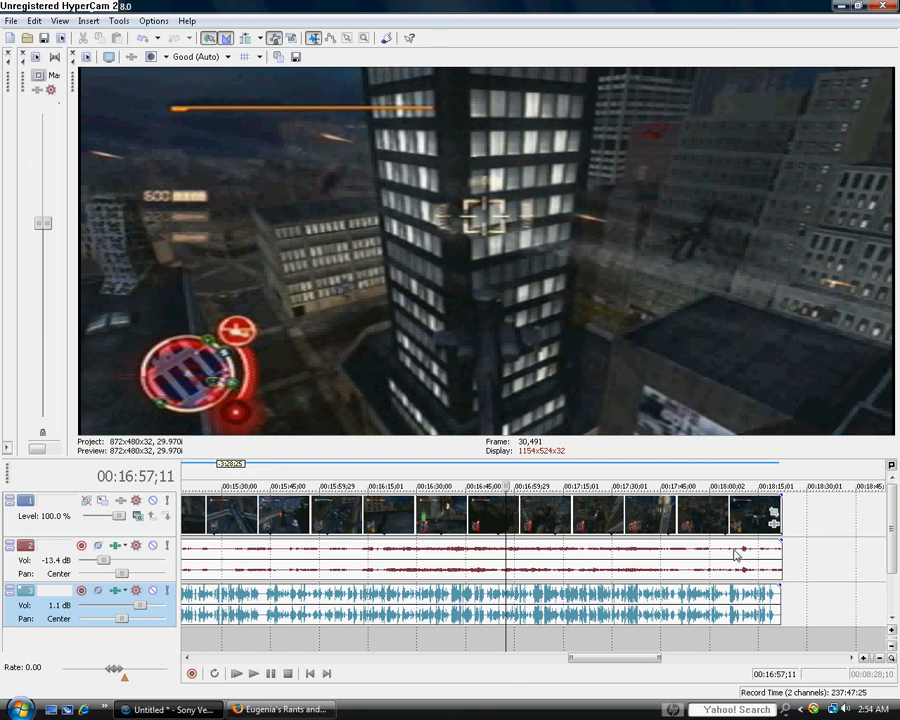
mouse_move(735, 558)
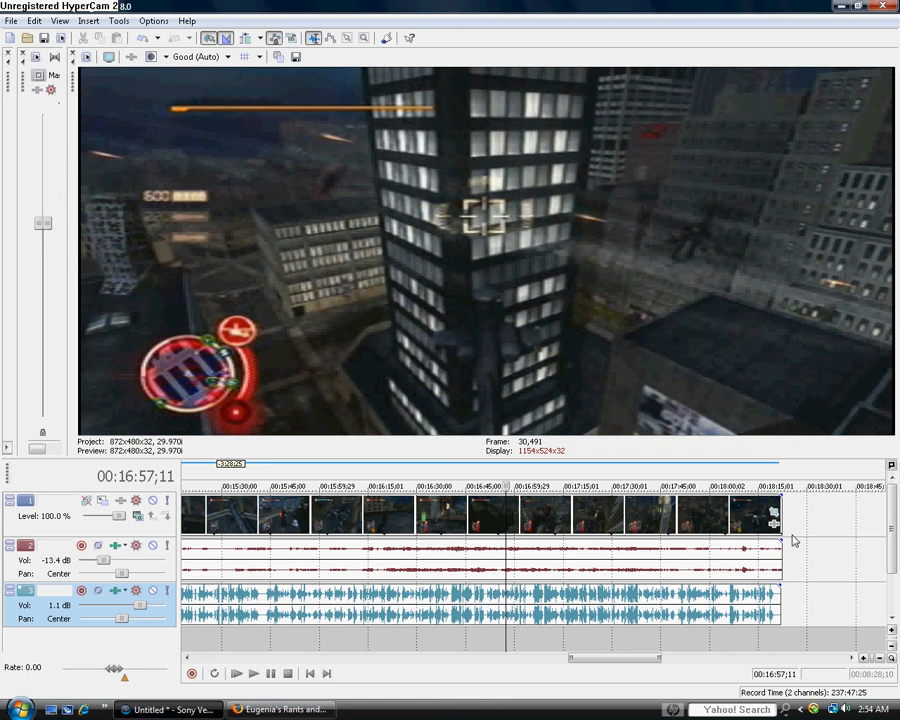
mouse_move(793, 540)
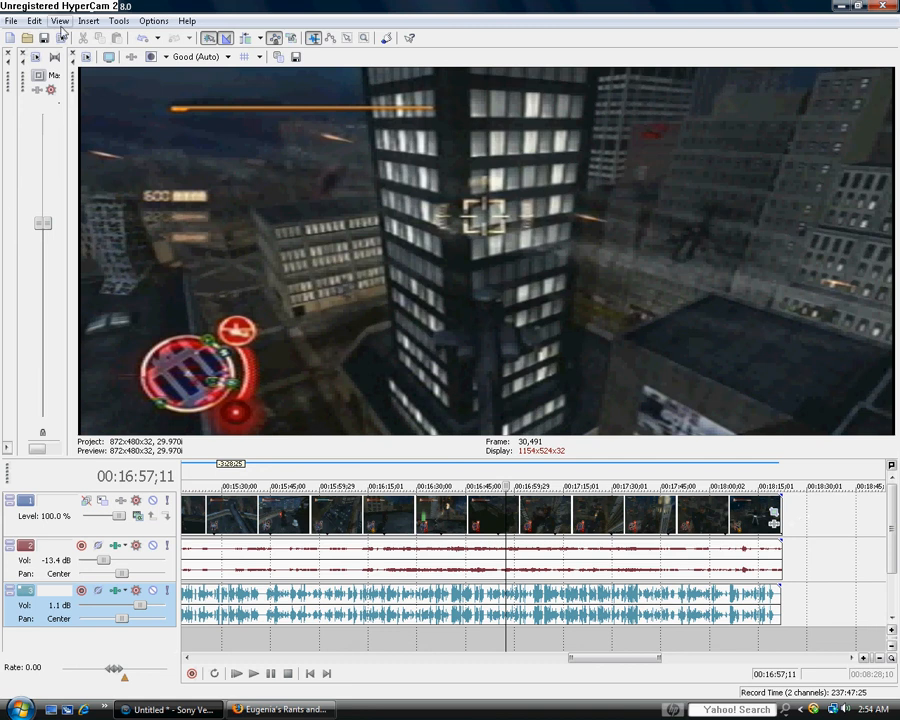
- Review the stretched widescreen preview, then open the File menu
click(11, 20)
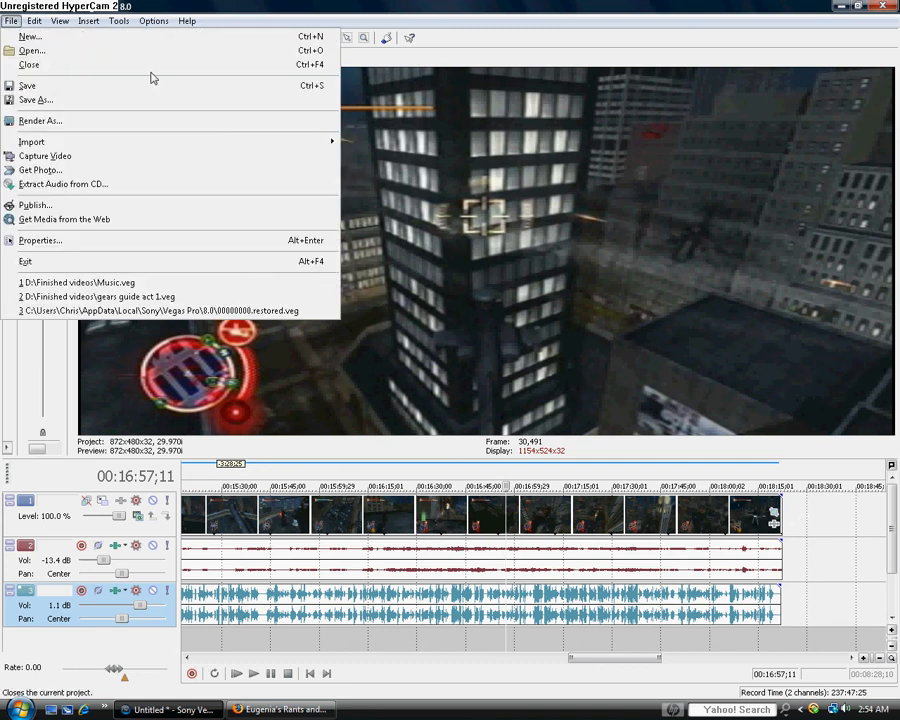
- Switch the project pixel aspect ratio to 0.9091 (NTSC DV) and apply it
click(40, 240)
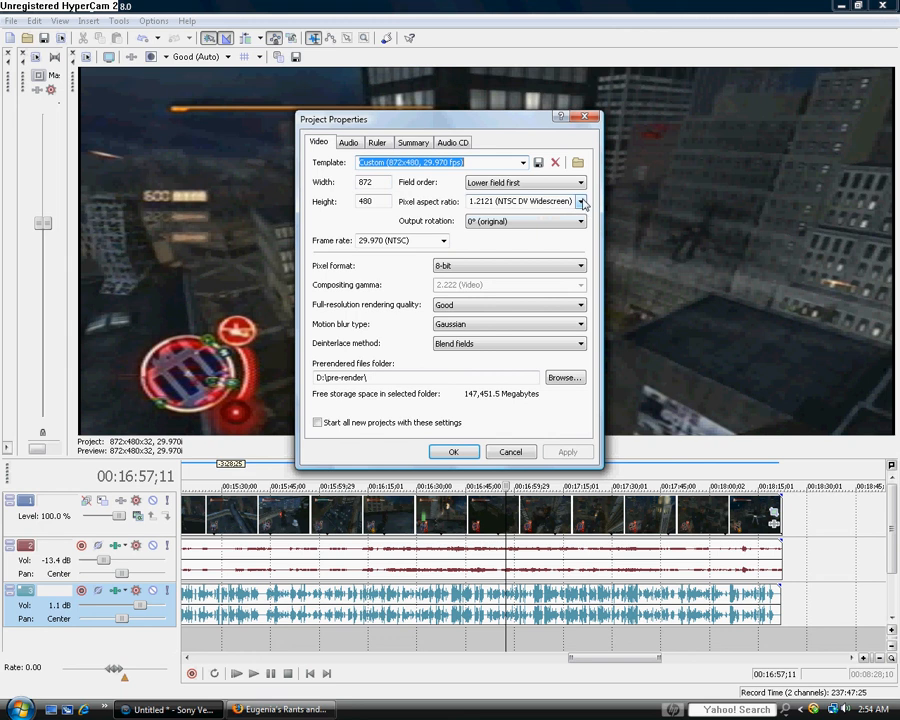
click(580, 201)
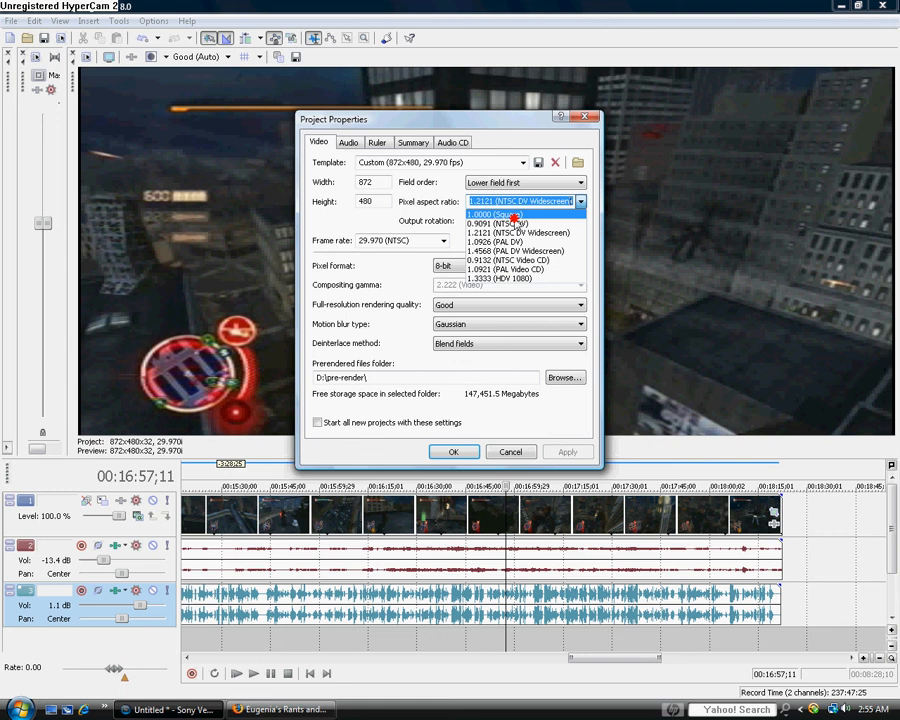
click(495, 214)
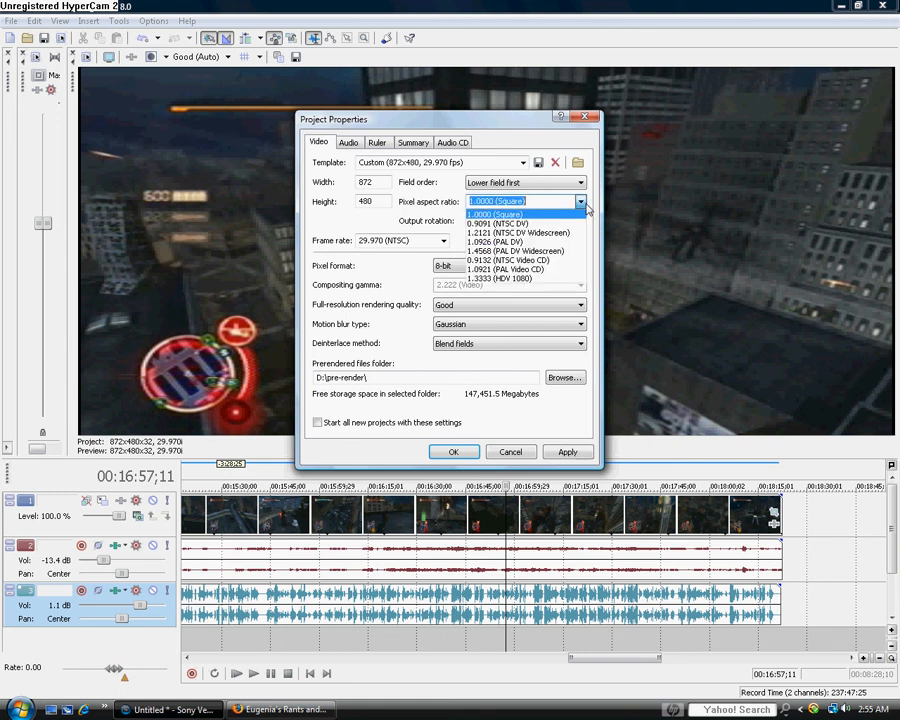
click(500, 223)
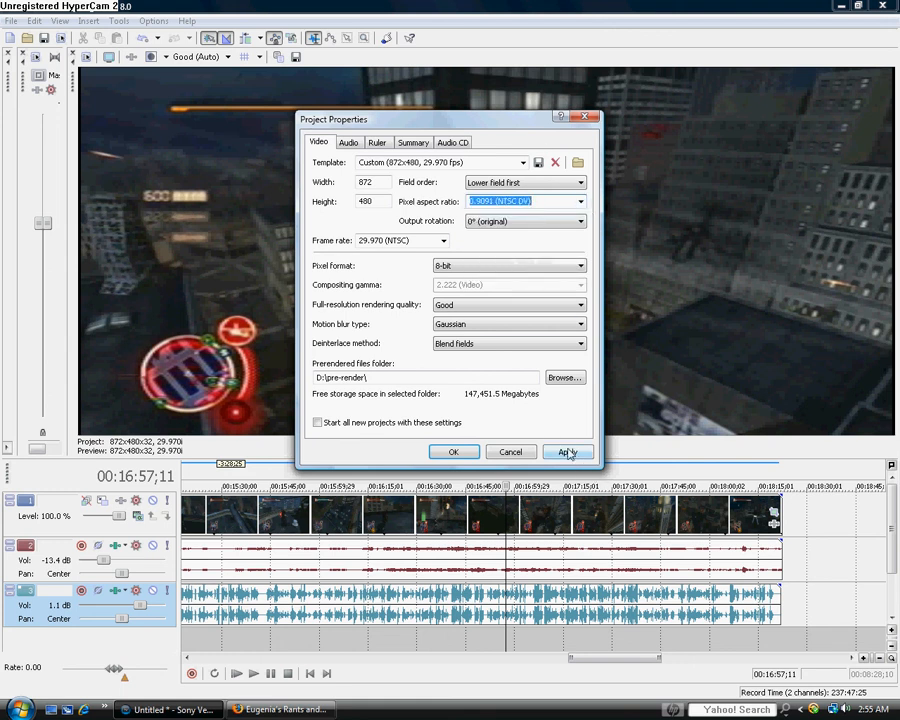
click(567, 451)
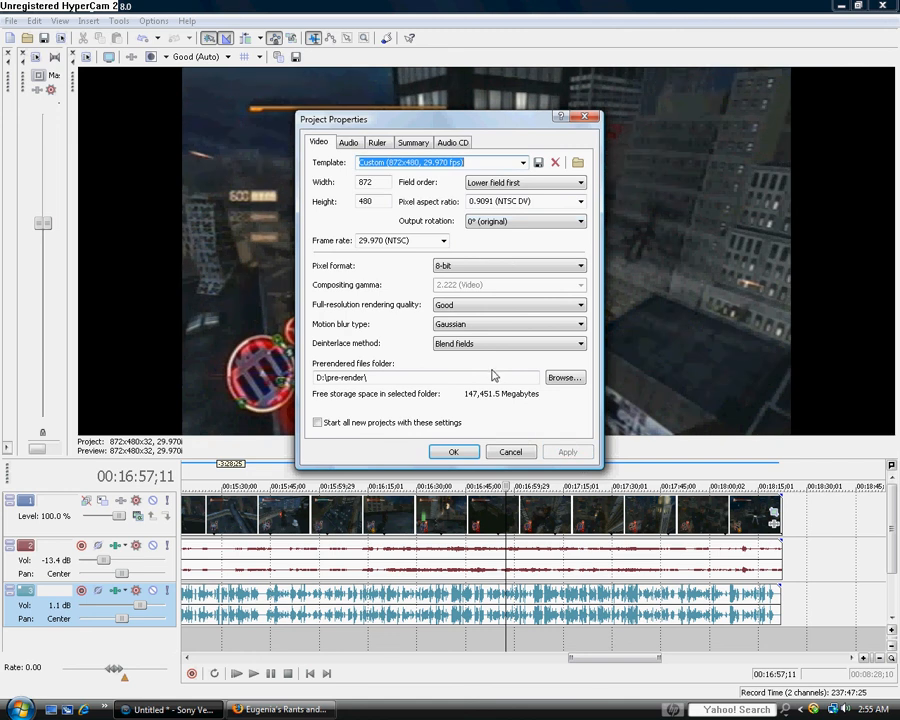
mouse_move(580, 201)
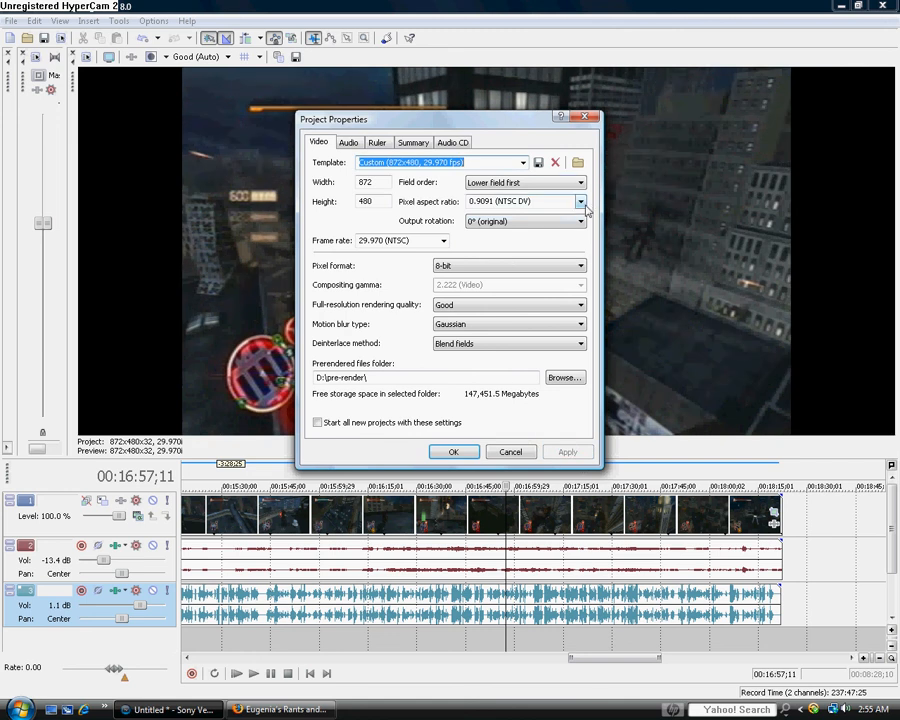
- Apply 1.0000 (Square) pixels, then pick 1.2121 (NTSC DV Widescreen) again
click(578, 201)
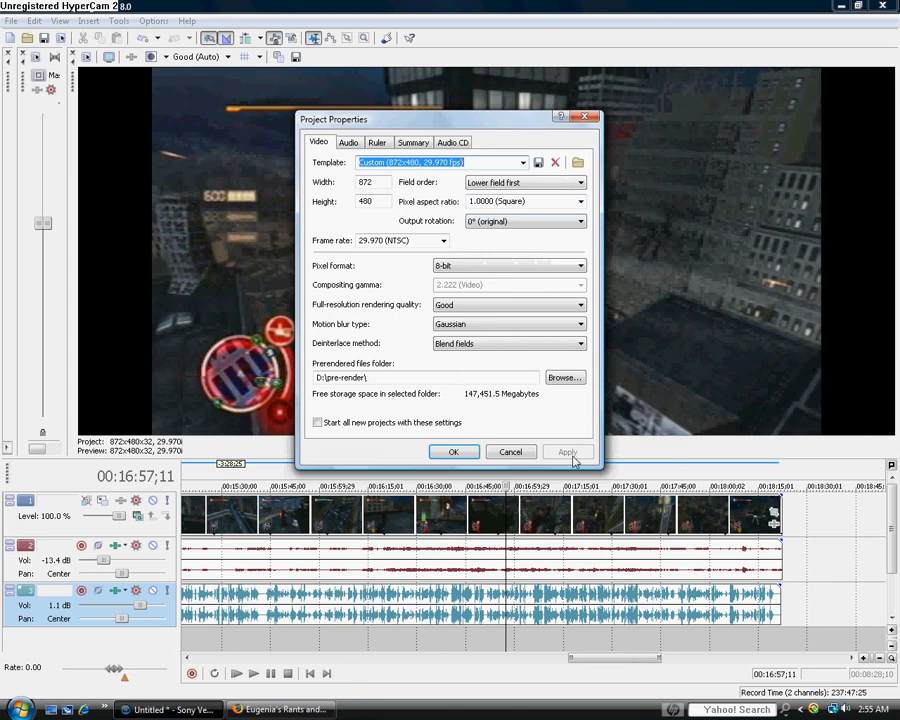
mouse_move(713, 337)
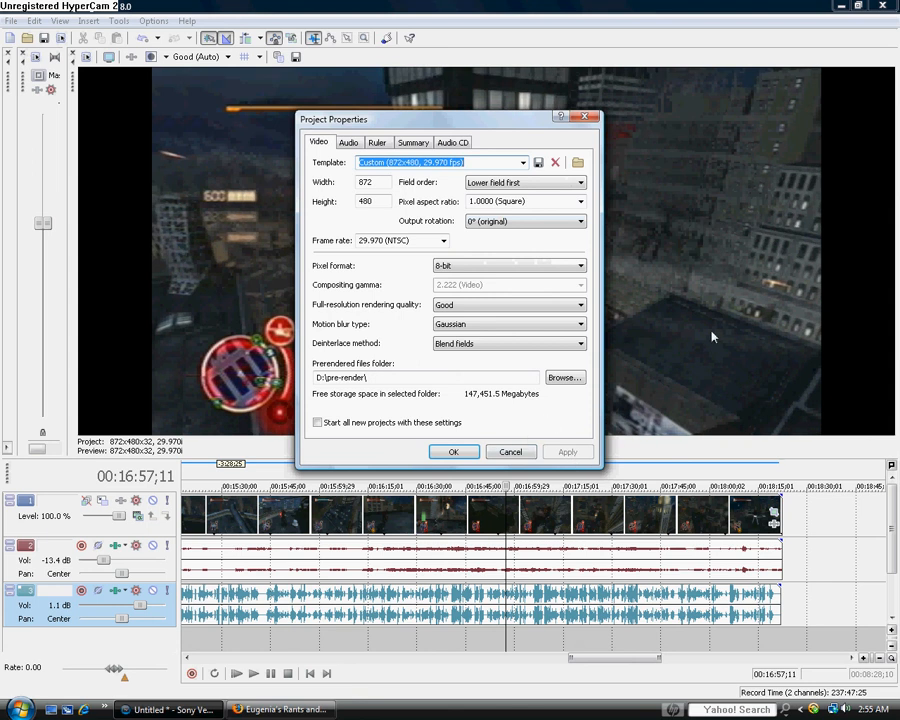
click(579, 201)
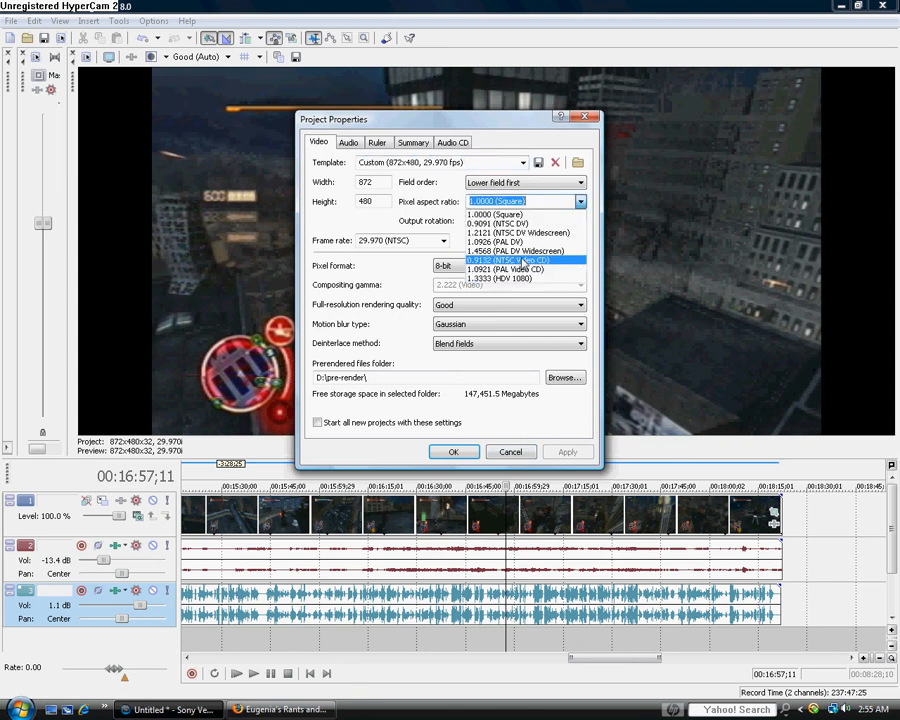
click(520, 241)
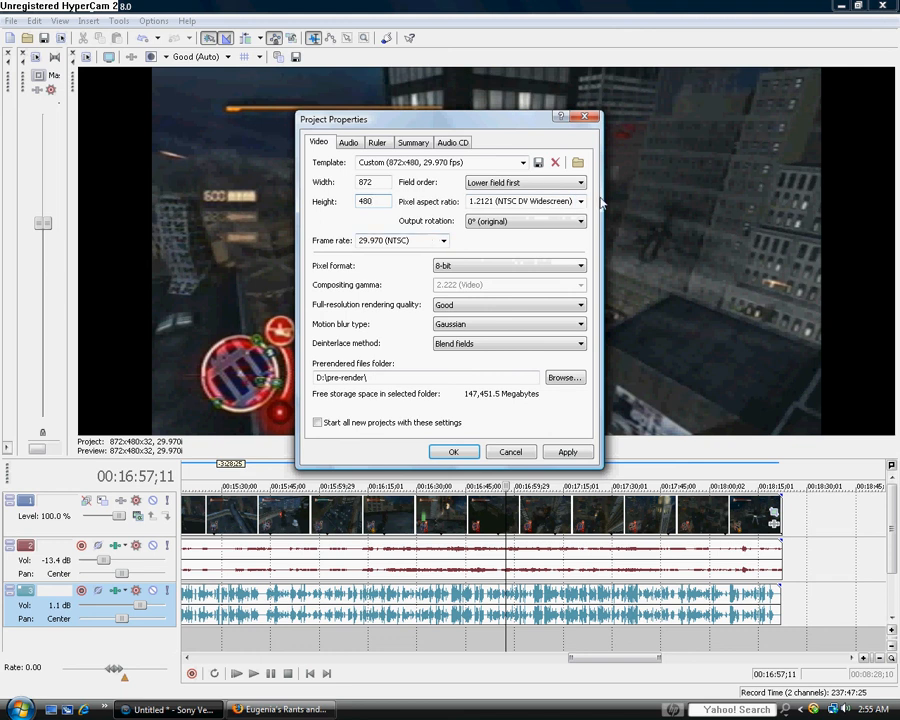
click(580, 201)
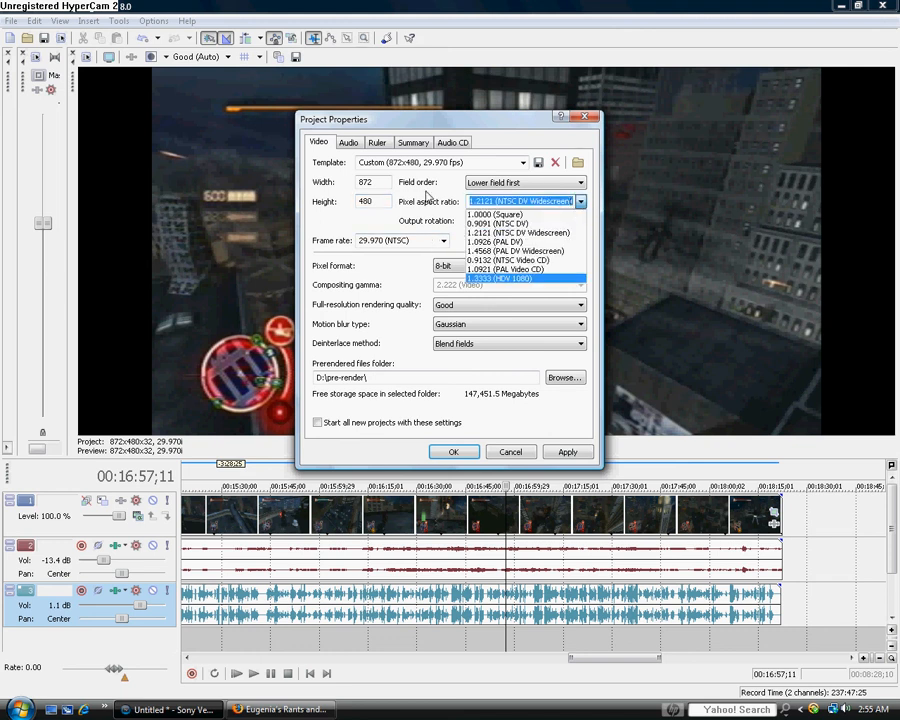
mouse_move(520, 232)
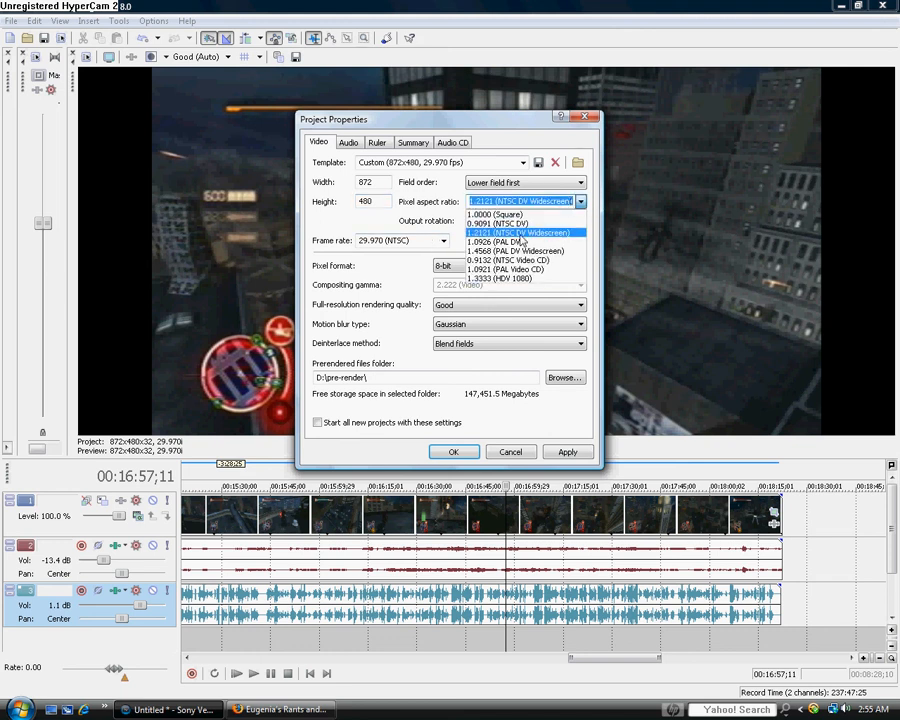